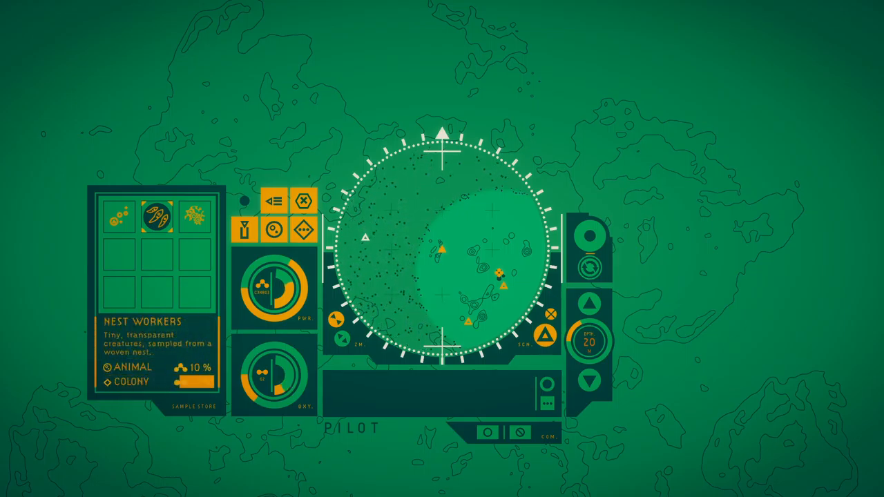
Pilot the suit across the sonar map, collect samples and plot a travel route
click(115, 215)
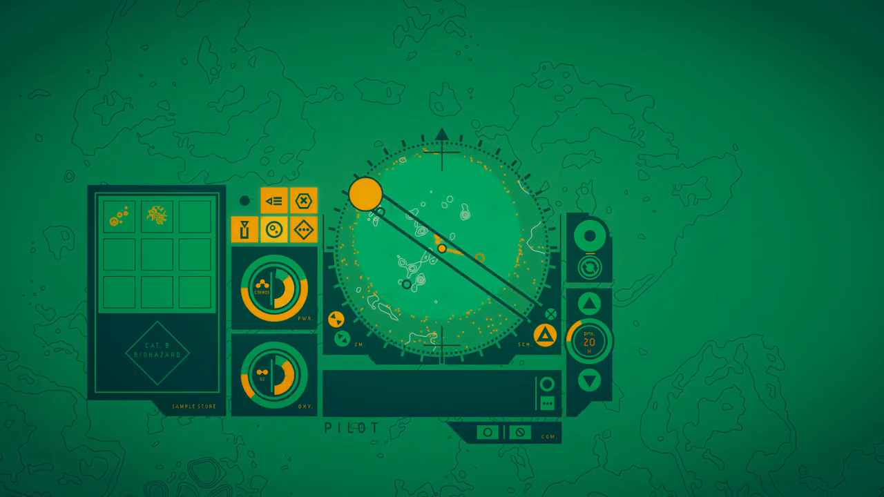
click(590, 232)
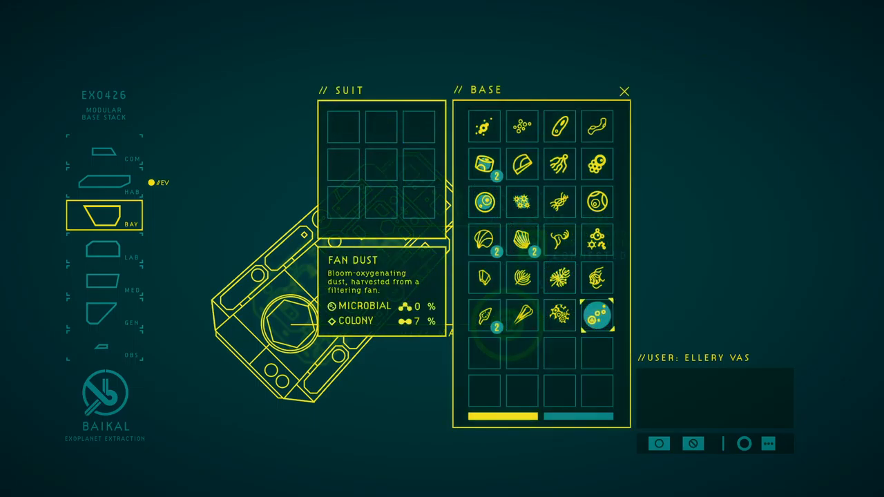
Inspect Stalk Segment, Stalk Spore and Spark Colony, then move the Striped Egg to suit storage
click(486, 164)
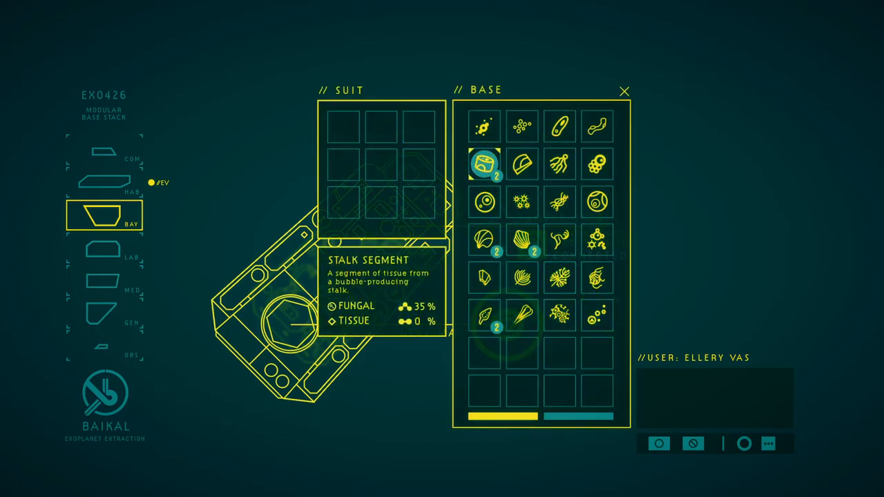
click(485, 125)
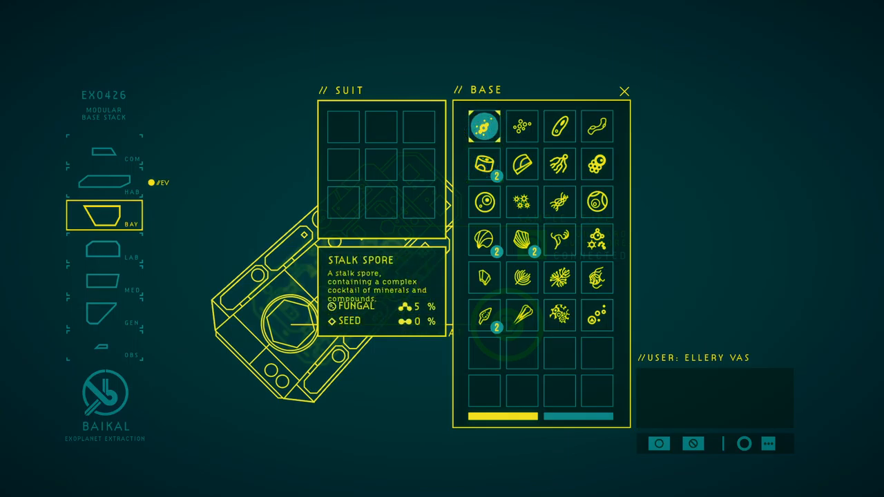
click(523, 126)
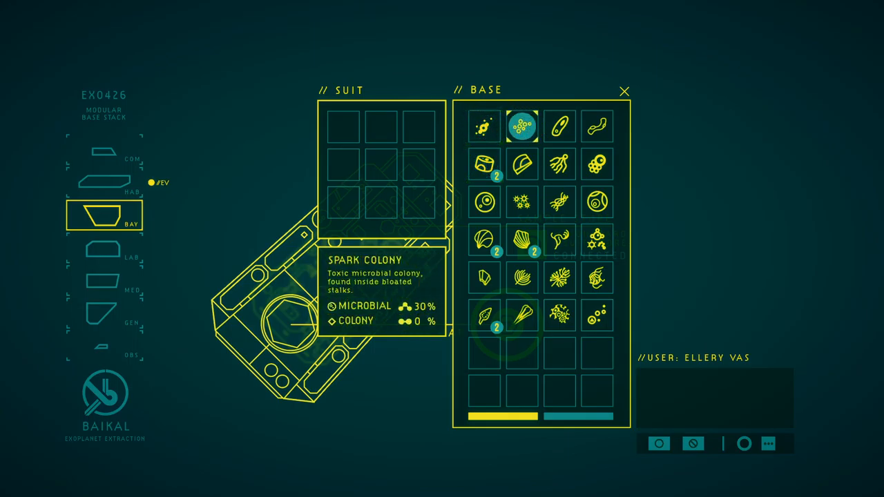
click(560, 126)
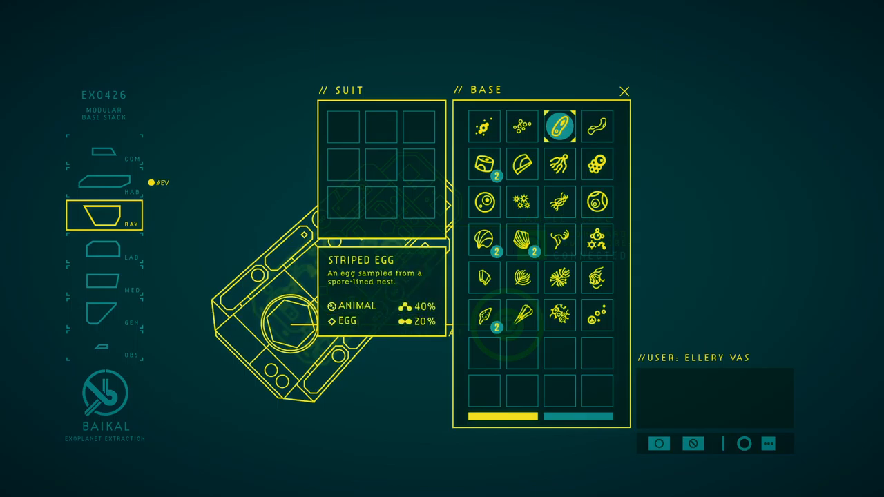
click(561, 125)
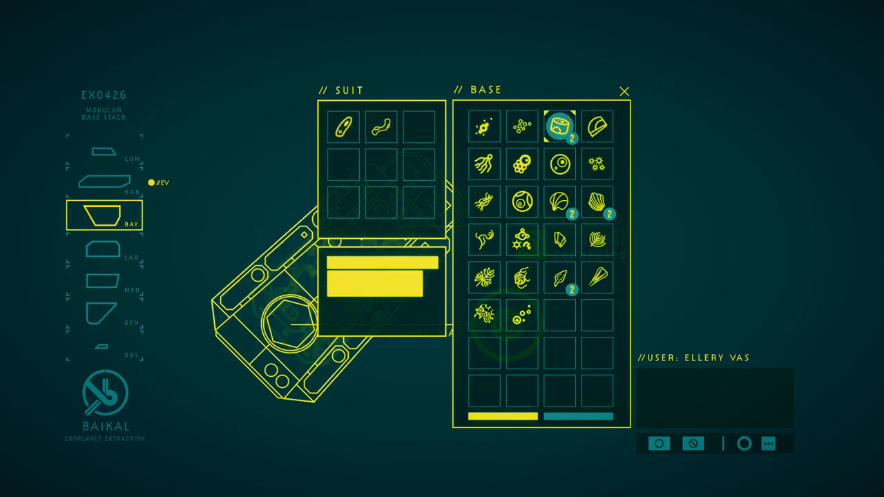
Move the Canopy Root and more bay samples into suit storage, then switch to the lab
click(599, 127)
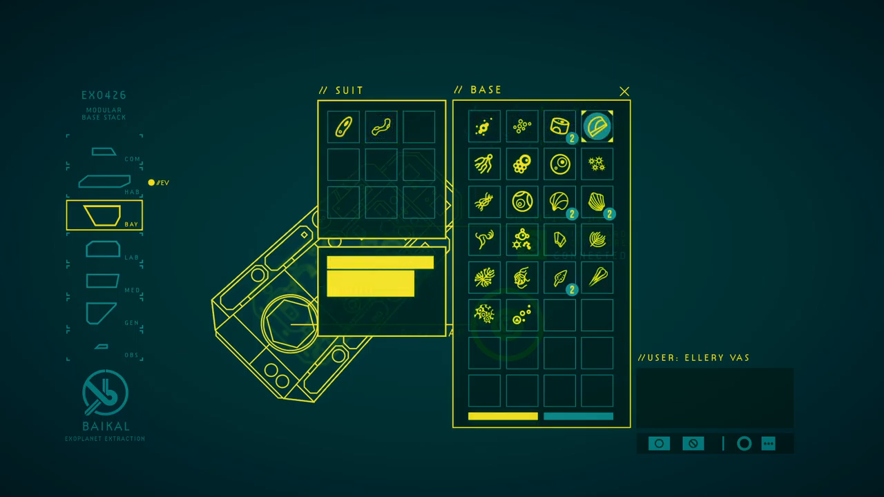
click(485, 164)
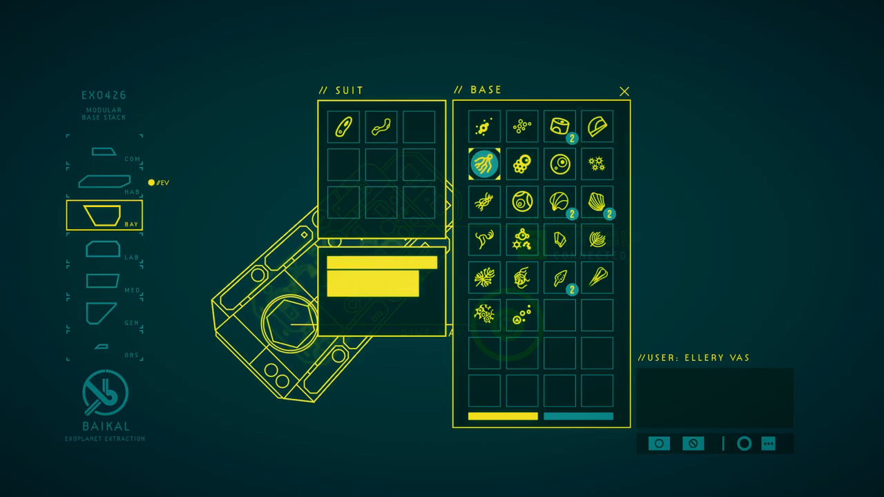
click(523, 164)
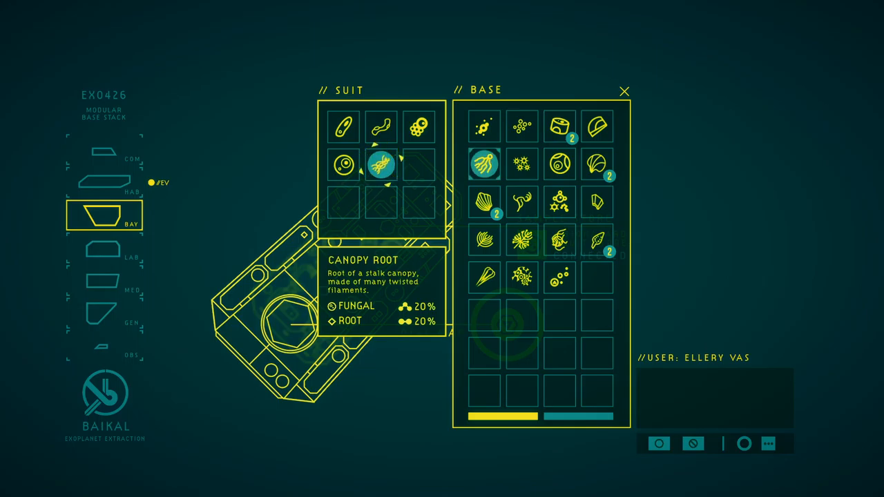
click(523, 163)
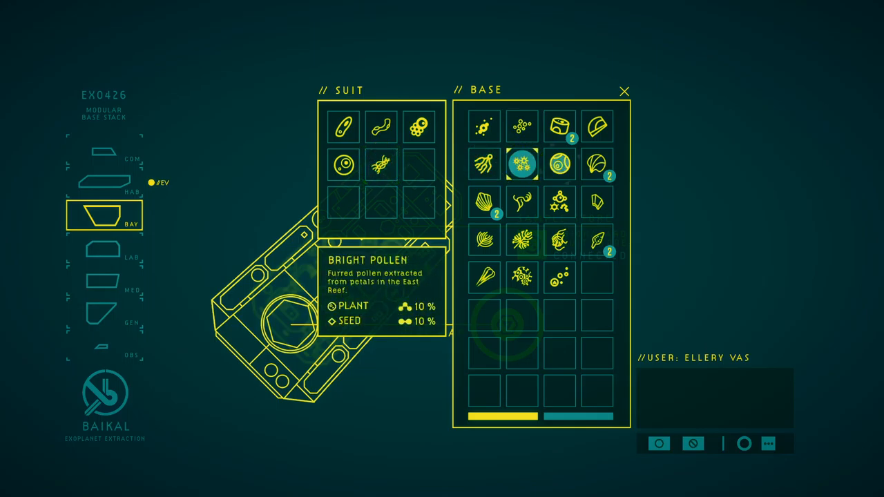
click(561, 163)
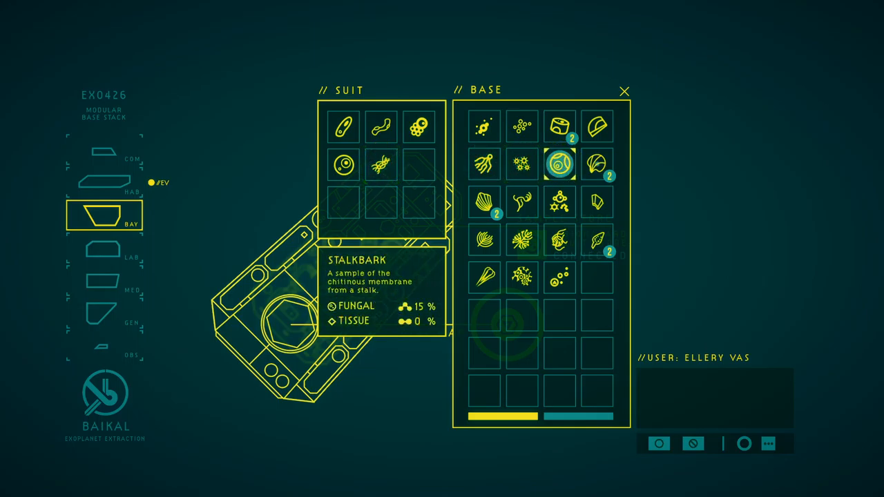
click(528, 163)
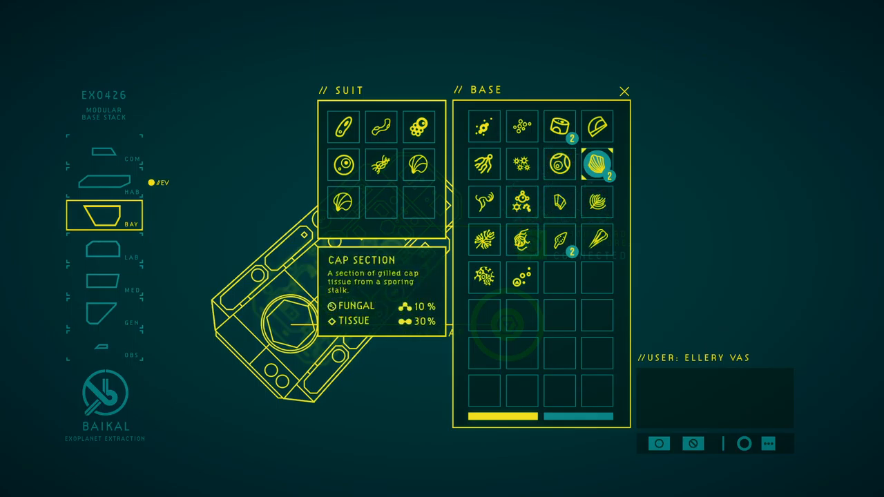
click(595, 163)
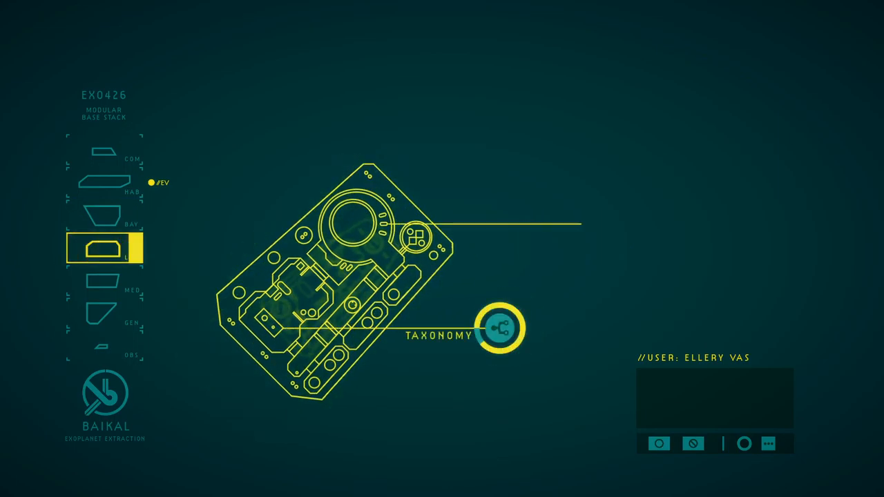
Run lab analysis on the base samples and bring up the Taxonomy catalogue
click(496, 328)
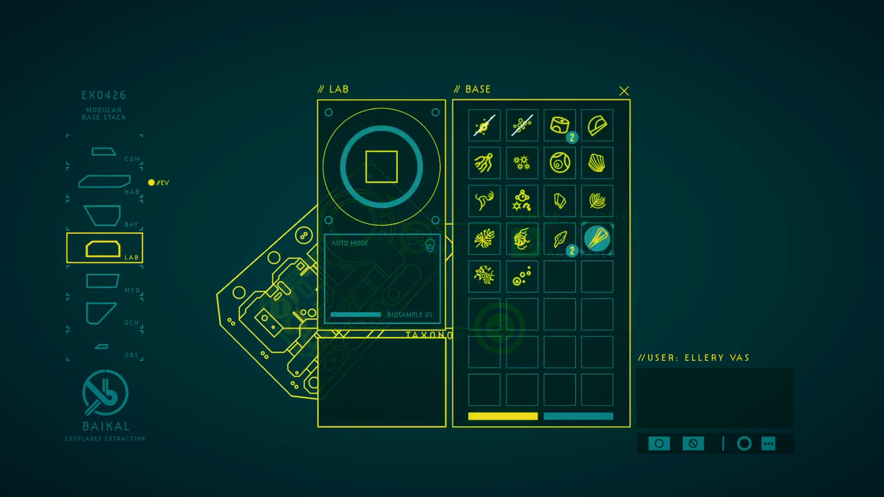
click(598, 240)
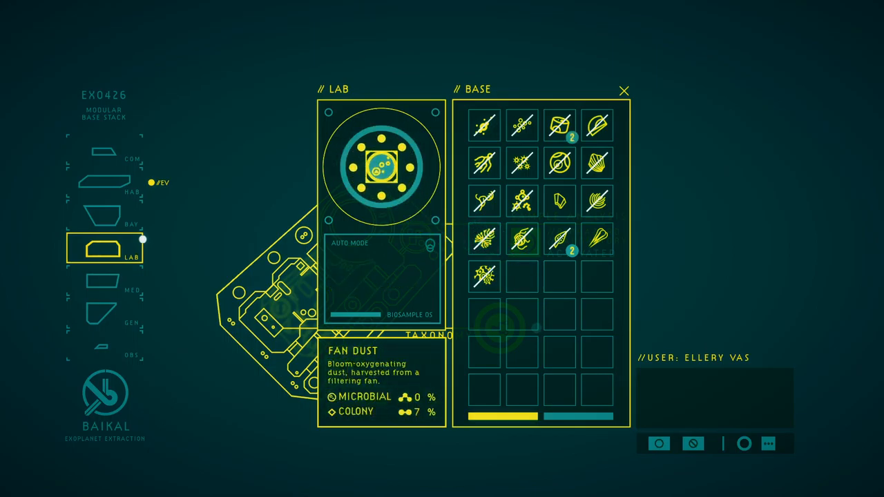
click(382, 168)
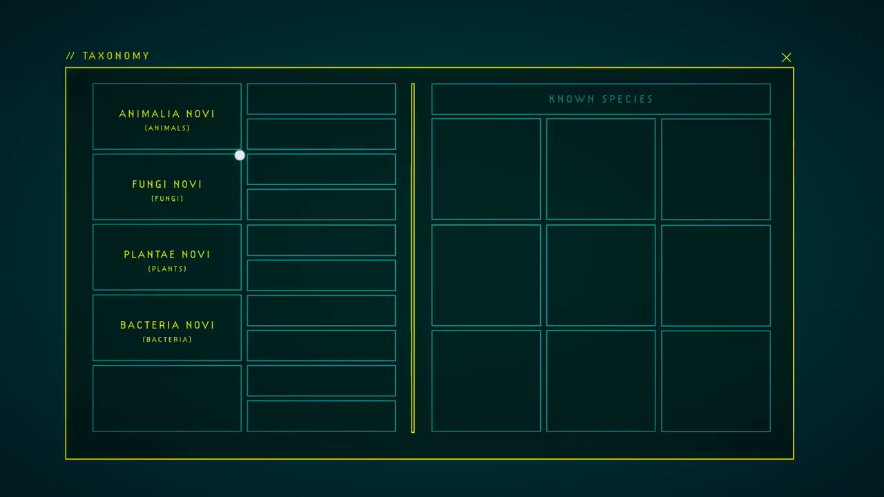
Read the Signal Stalk theories under Fungi Novi, then close Taxonomy back to the bay
click(167, 187)
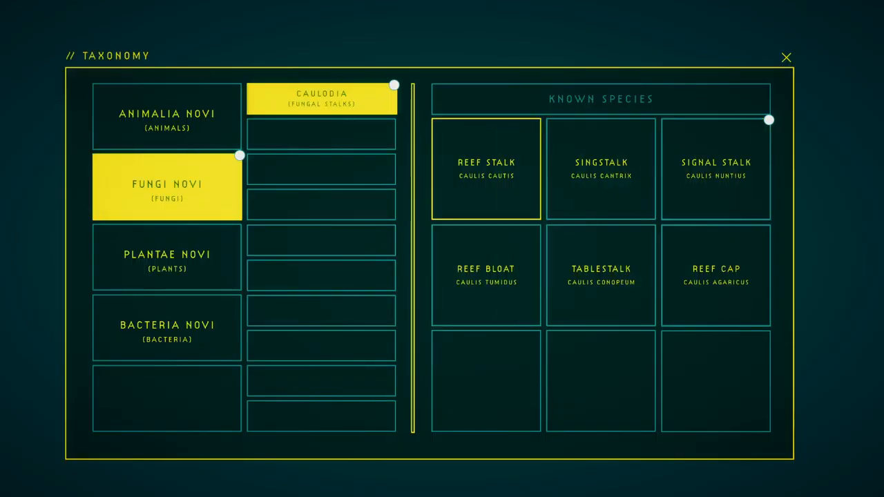
click(715, 168)
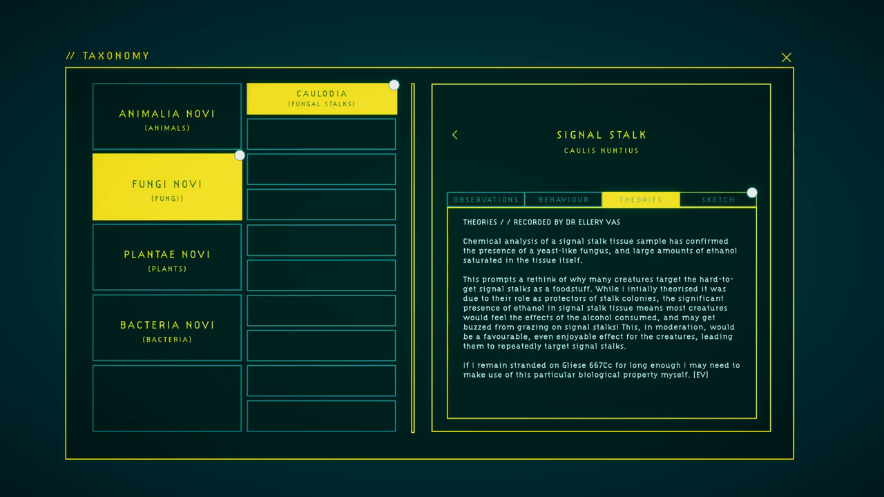
click(787, 57)
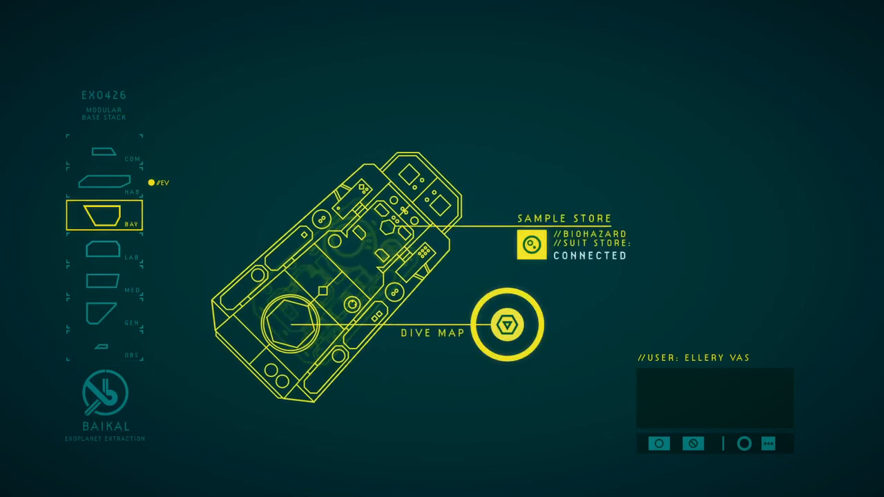
Choose a location on the Dive Map and confirm the dive there
click(509, 325)
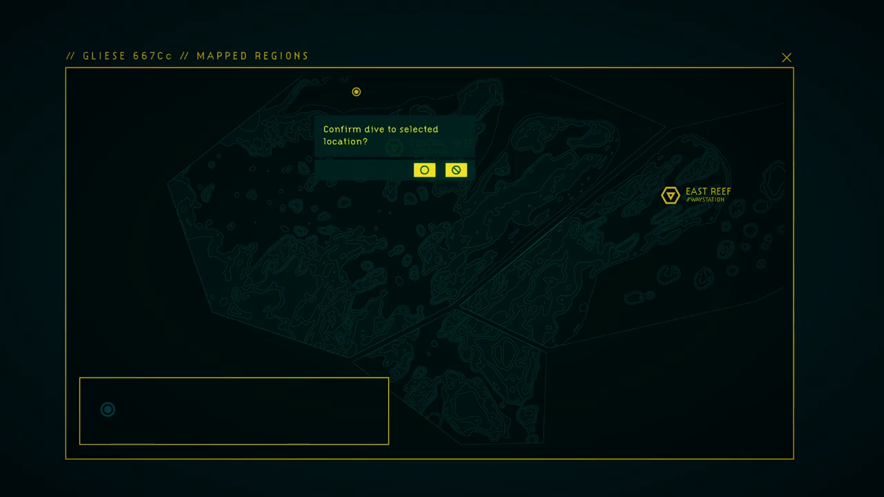
click(424, 170)
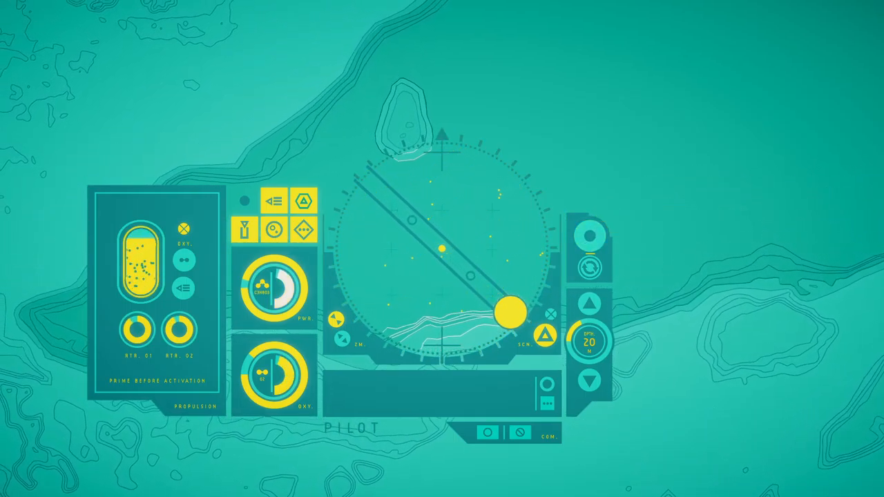
Ping the sonar and travel to the scanned point of interest
click(589, 235)
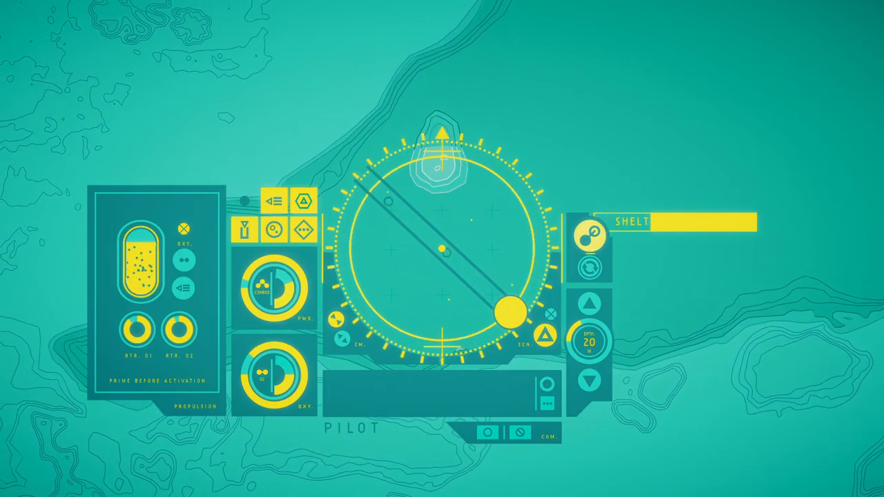
click(590, 235)
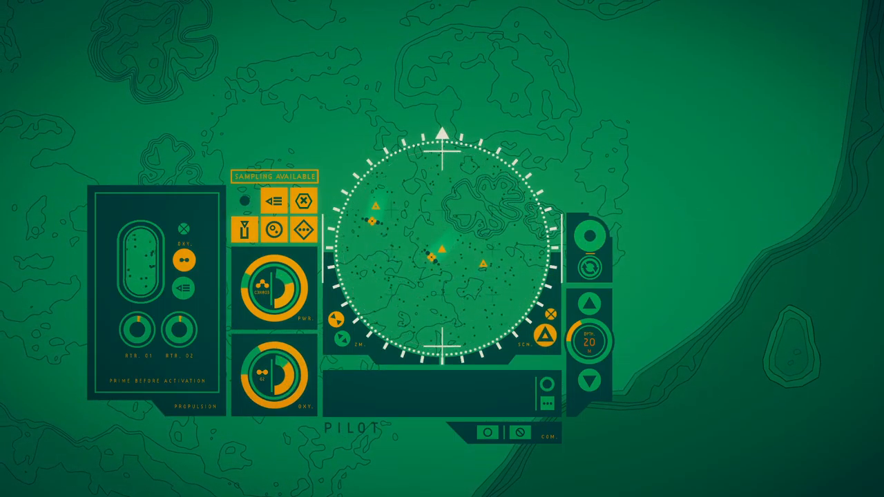
View the eight collected samples in the sample store, then scan again
click(242, 228)
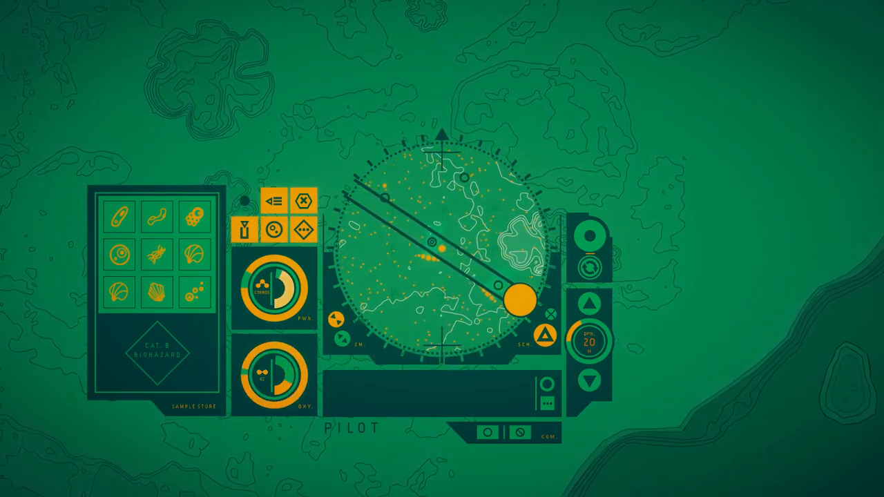
click(591, 235)
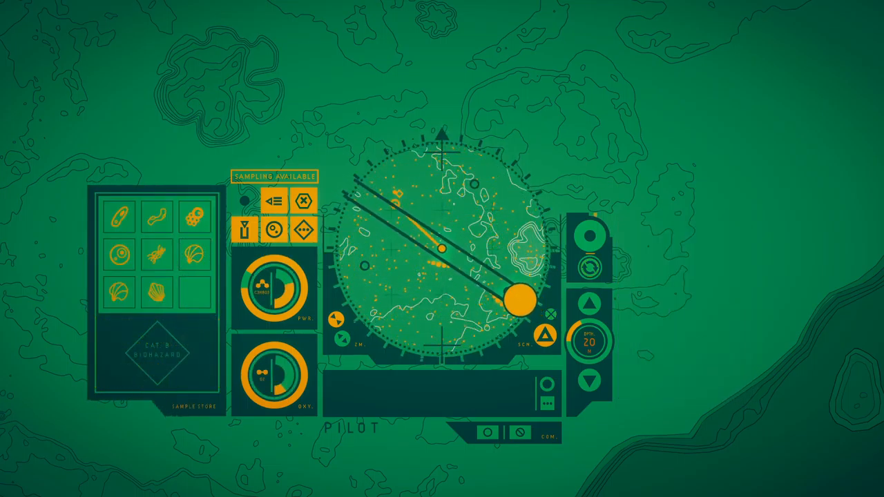
Scan for a new waypoint and pilot the suit across new terrain
click(588, 232)
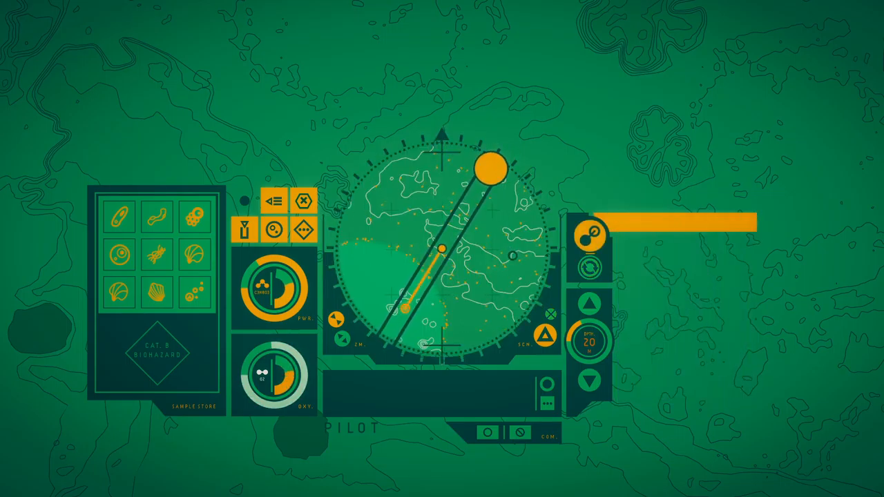
Ping the area and head toward the detected lifeform cluster
click(589, 235)
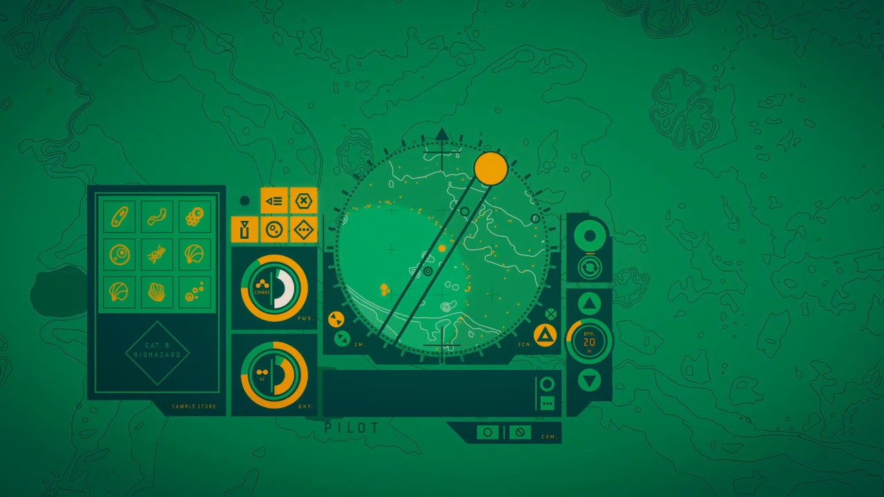
click(245, 229)
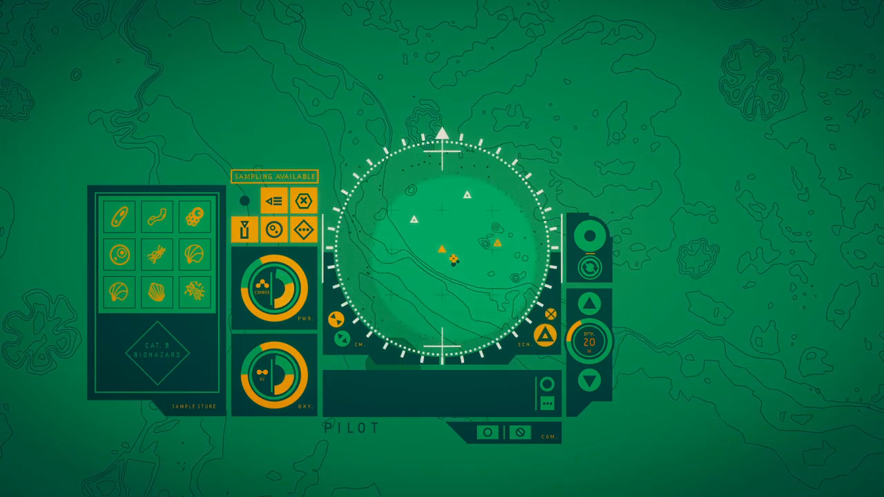
Inspect stored samples such as Bloat and Striped Egg, then switch to biosample collection
click(156, 216)
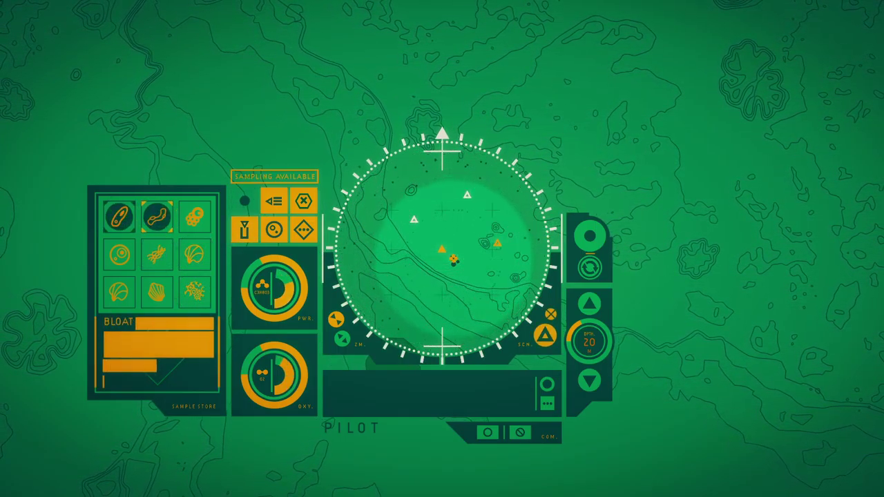
click(118, 216)
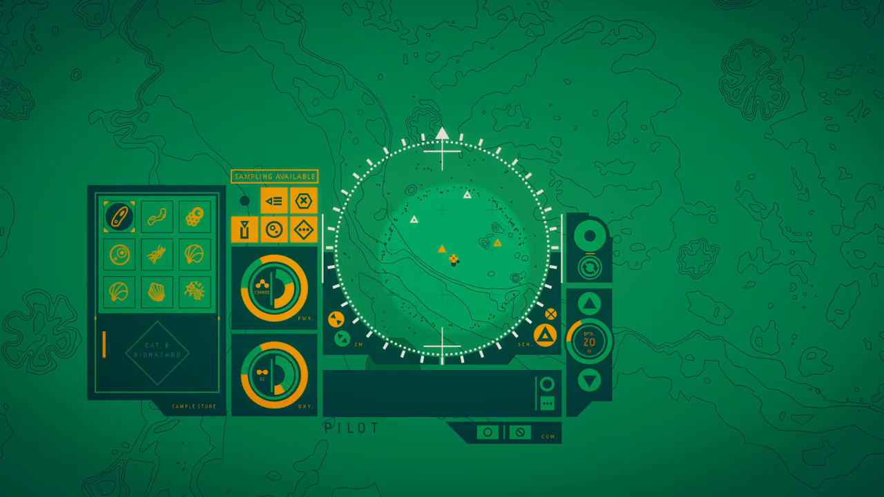
click(195, 216)
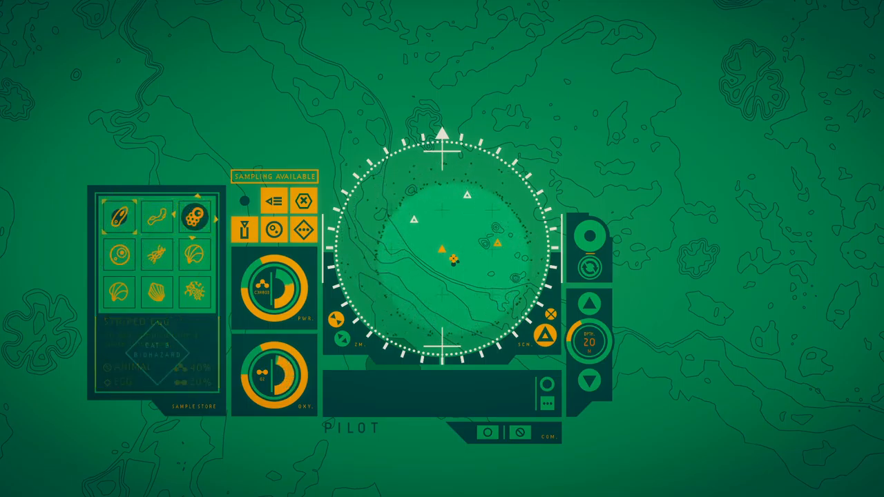
click(194, 215)
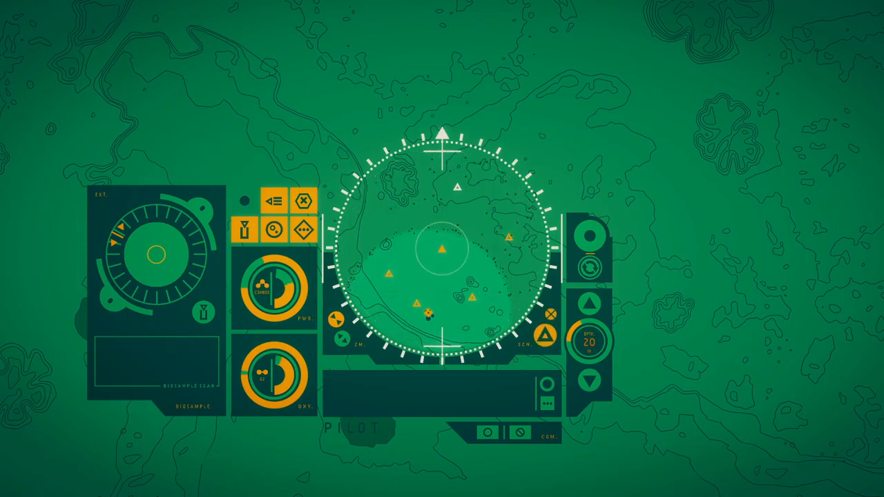
Switch to biosample mode and aim the sampling arm at a nearby sample until sampling is available
click(457, 186)
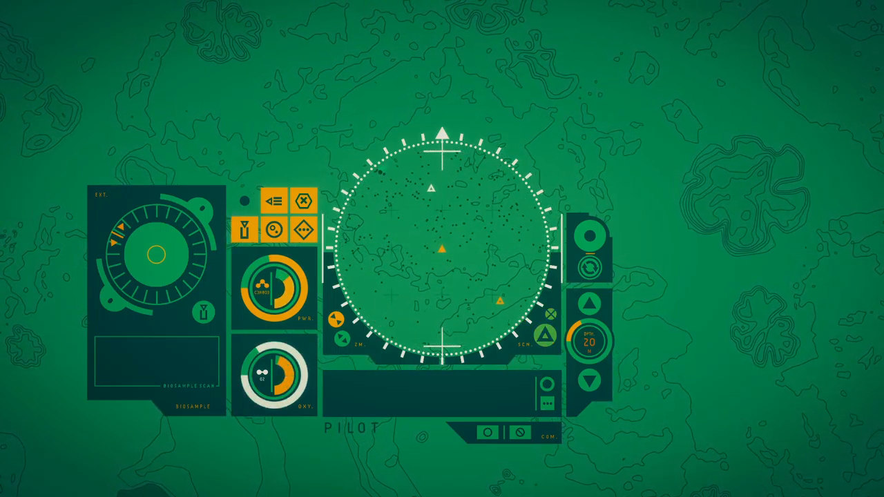
click(428, 188)
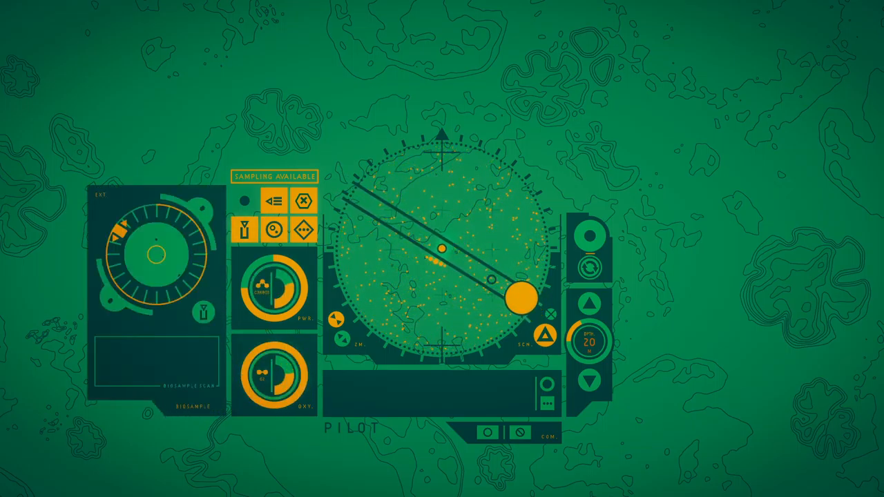
Retarget the sonar to the next point near the map's top and travel there
click(156, 252)
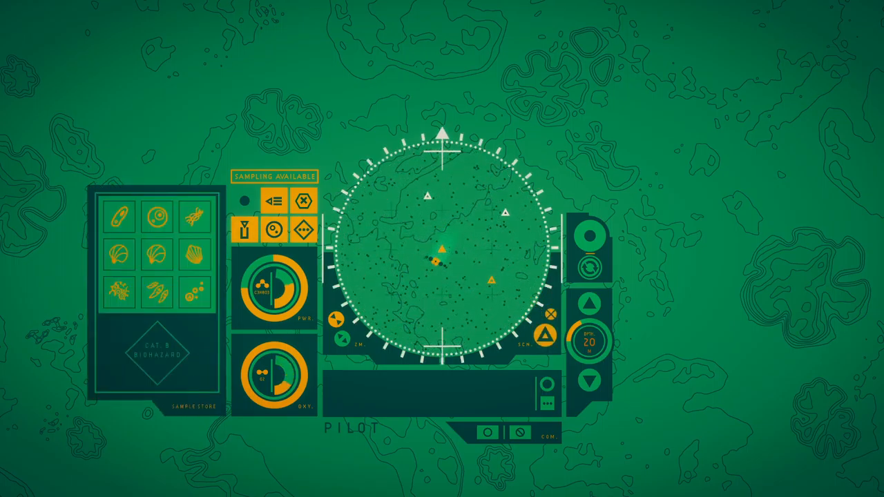
click(428, 198)
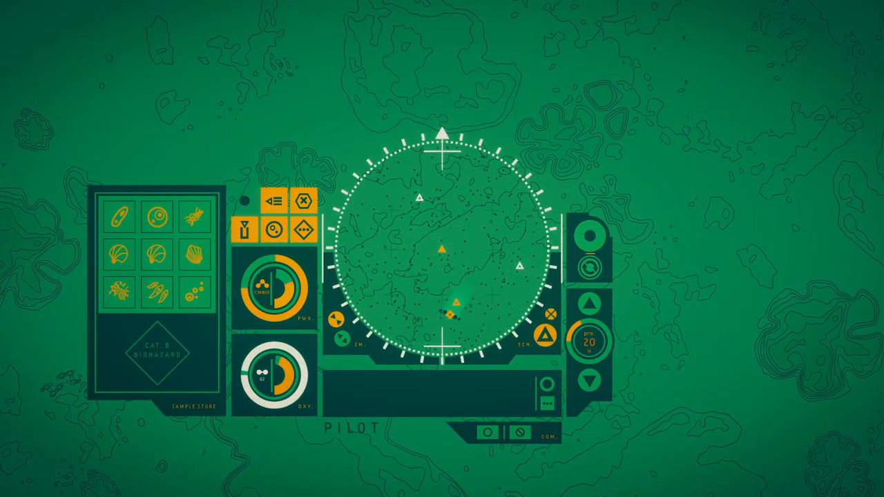
click(422, 198)
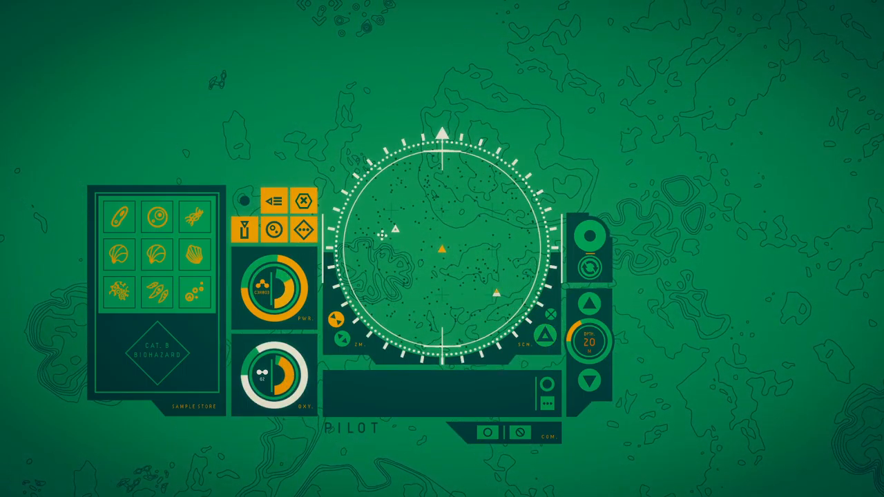
click(394, 228)
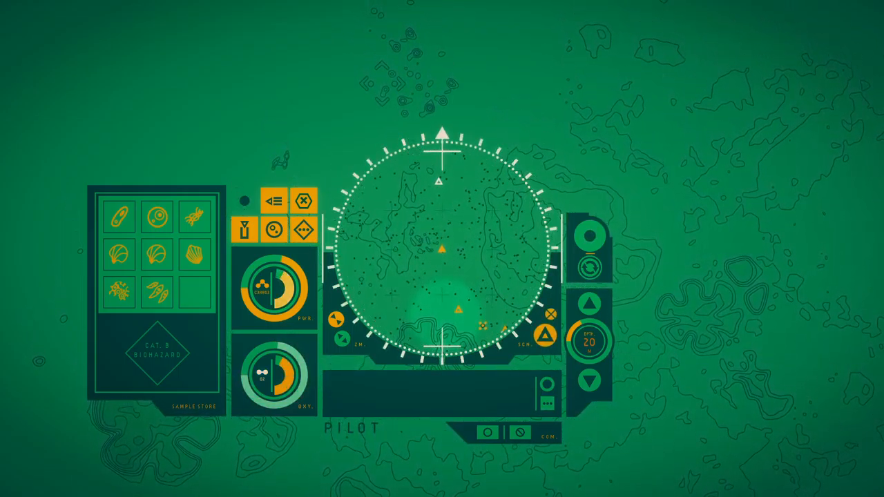
click(440, 181)
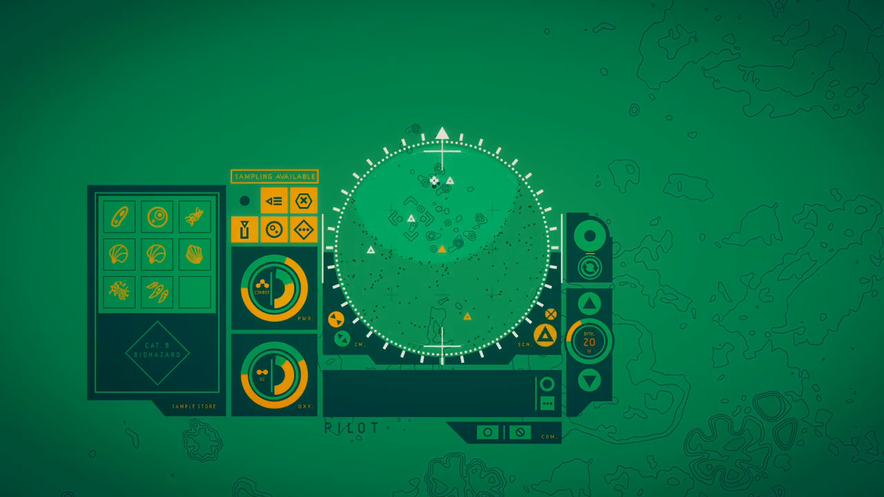
Read the Bubble Edge notes on the shrinking bubble, then the Waystation observations
click(371, 249)
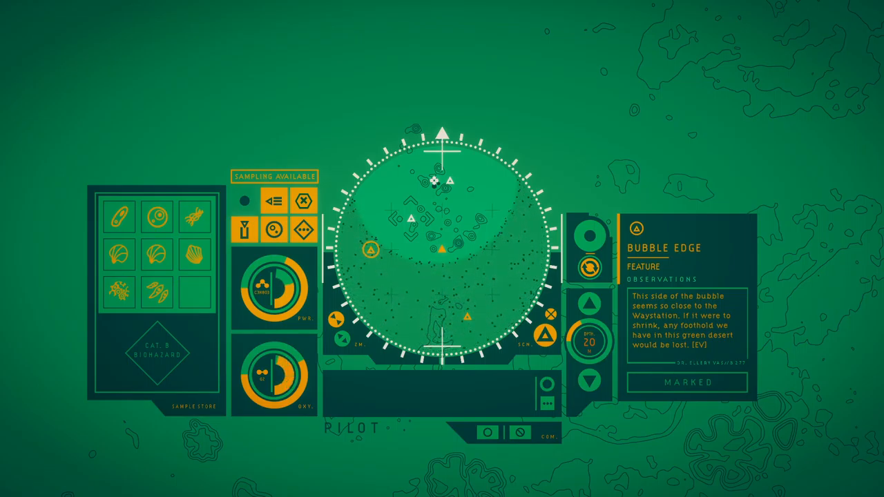
click(435, 179)
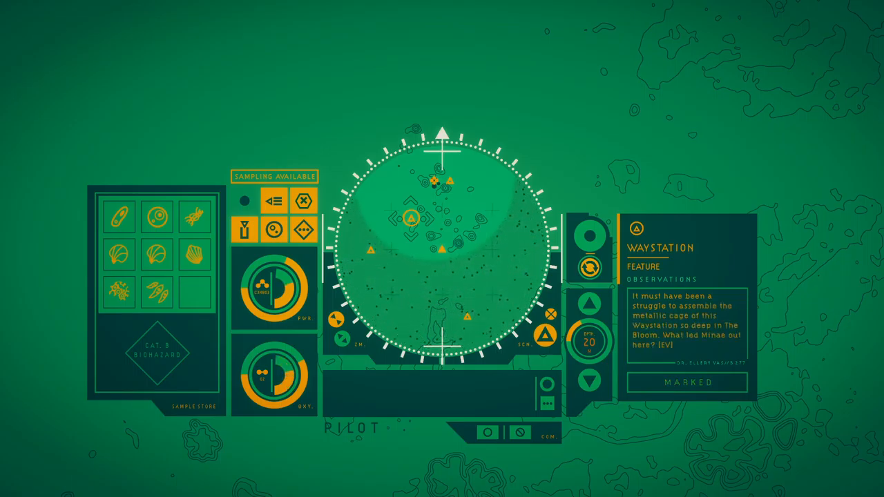
Travel to the Waystation and sync map data at its terminal
click(589, 235)
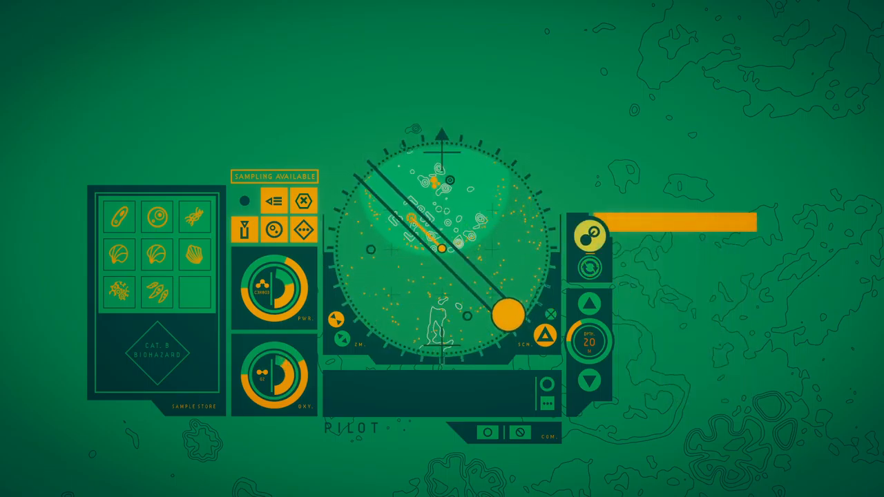
click(590, 235)
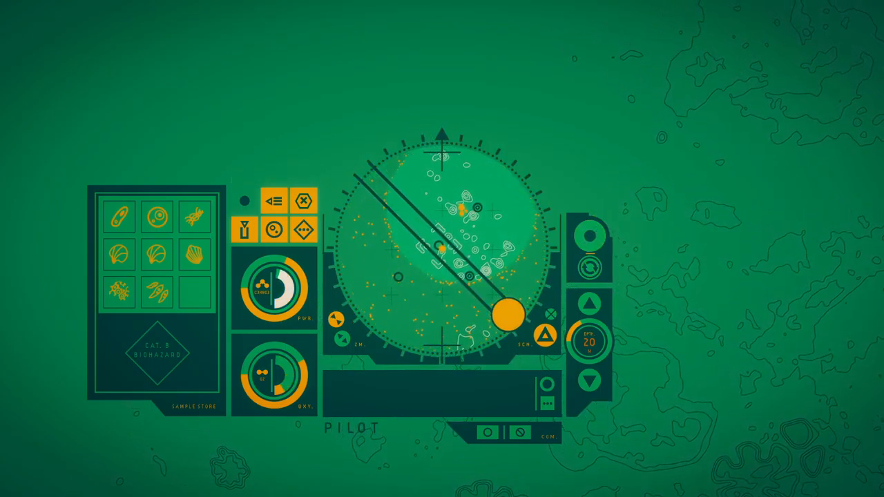
click(591, 233)
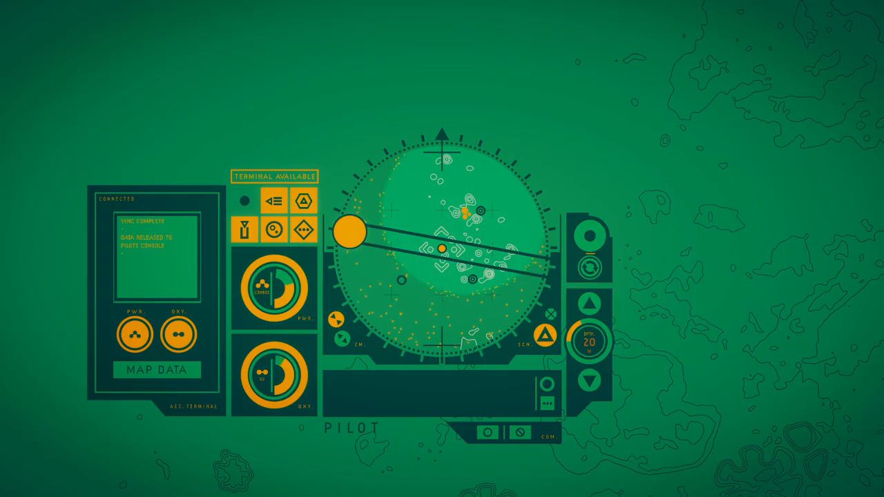
Leave the Waystation and travel north in stages across newly revealed terrain
click(590, 230)
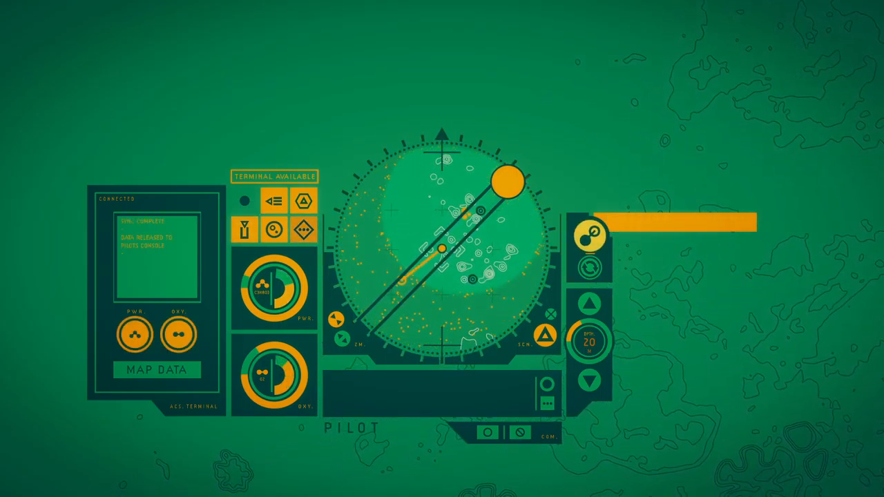
click(590, 236)
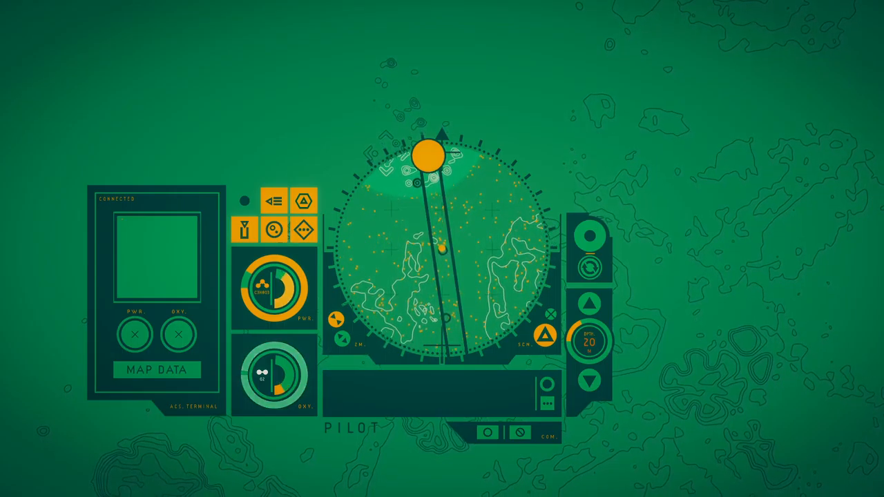
click(590, 235)
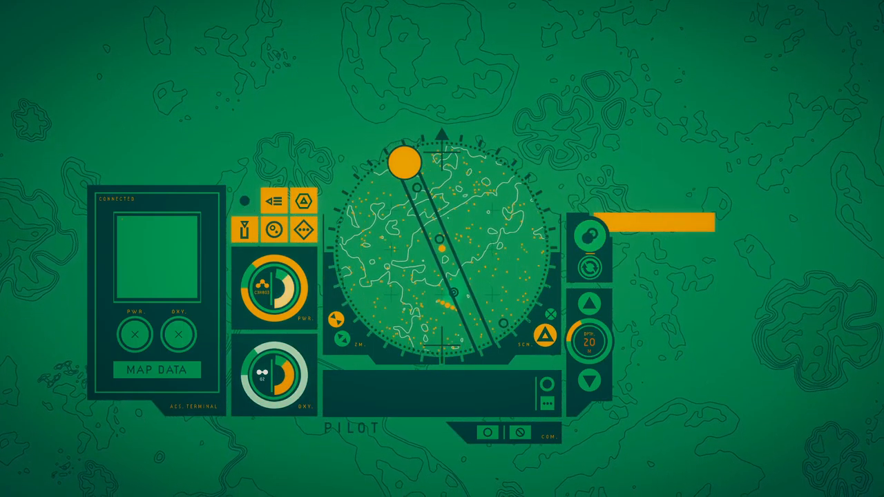
Read the Silt Drift observations and collect a shell sample nearby
click(590, 236)
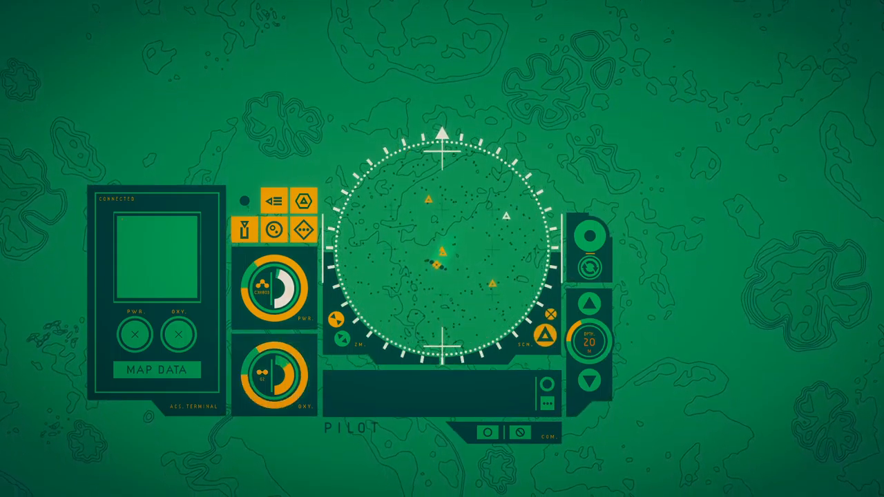
click(505, 211)
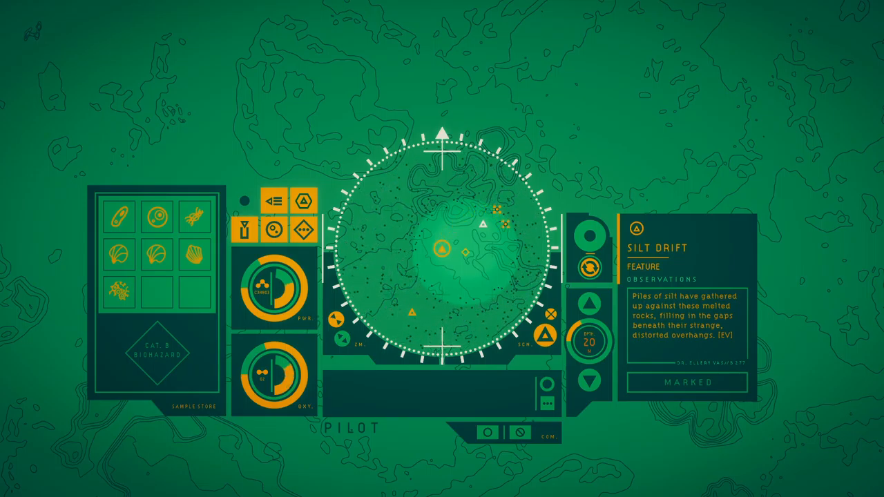
click(494, 242)
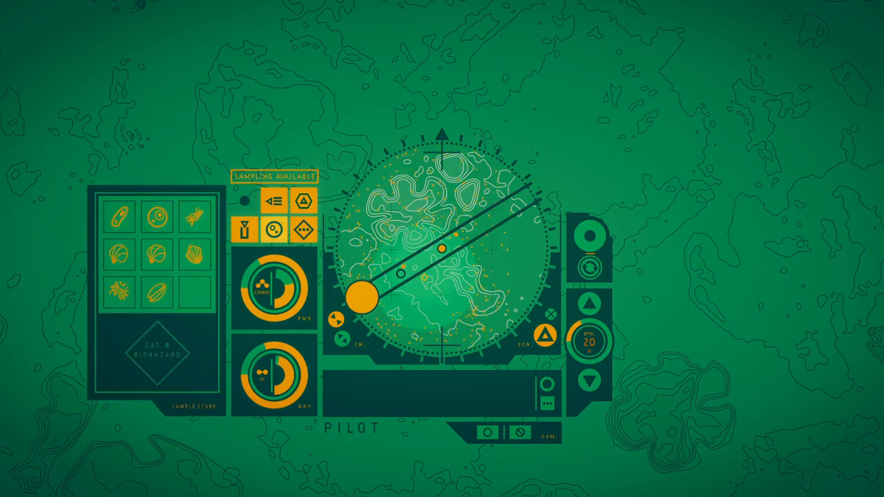
View the Bivalve Shell details: bronze-coloured shell, animal 5%, shell 10%
click(158, 292)
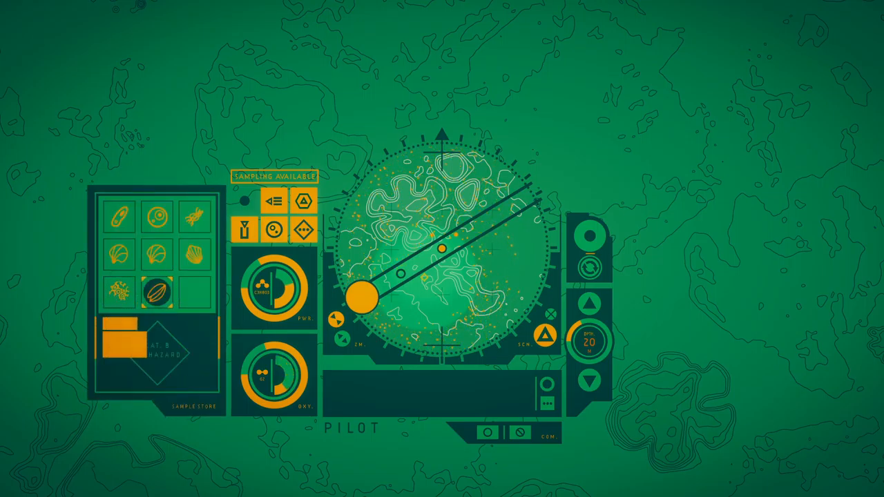
click(157, 291)
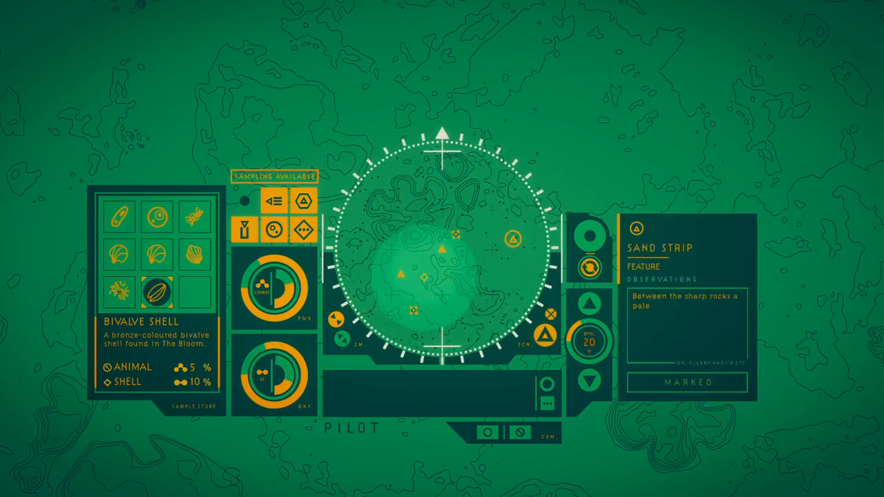
click(118, 216)
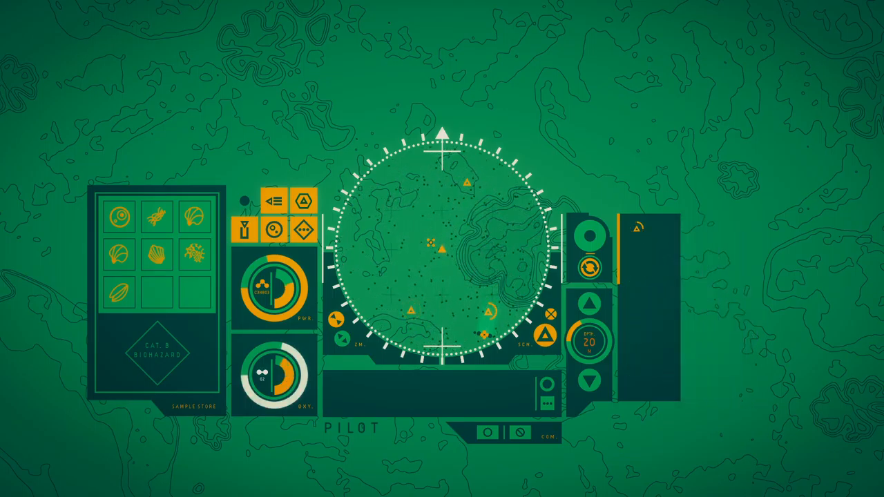
Collect the small-bubble organism into the eighth sample-store slot
click(483, 315)
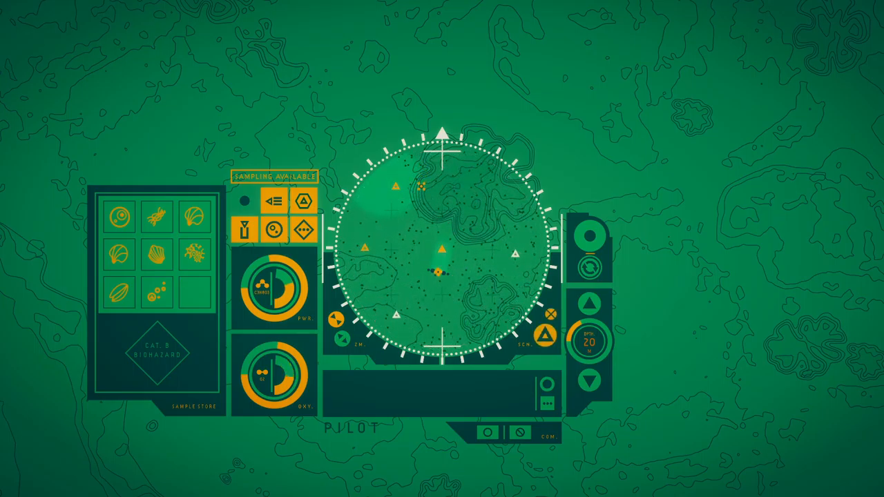
Discard the bubble-cluster and ring-shaped samples, leaving six specimens stored
click(396, 314)
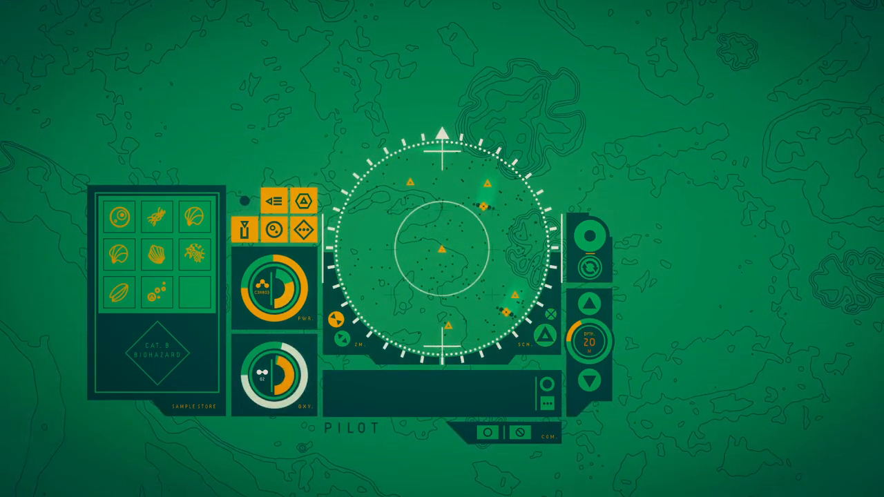
click(487, 182)
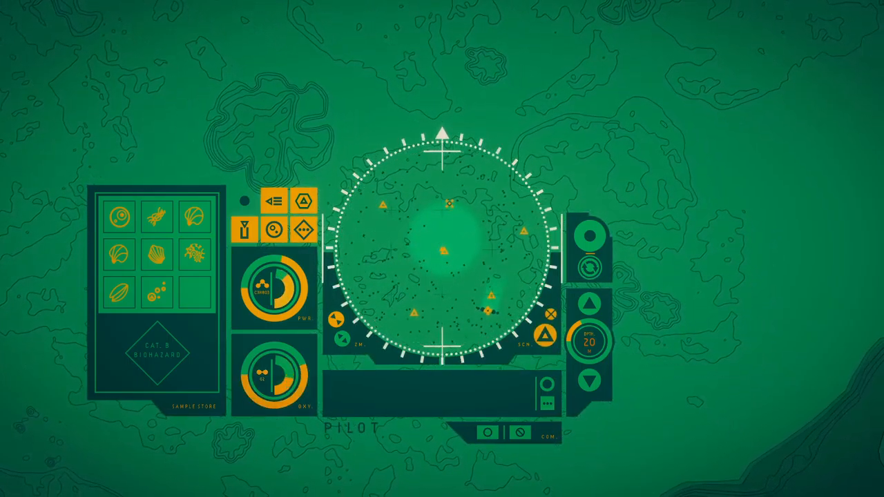
click(522, 228)
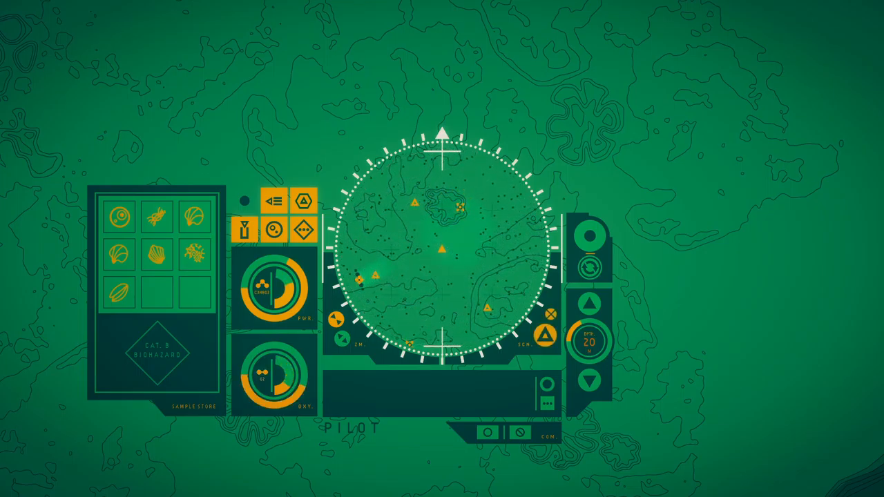
click(120, 217)
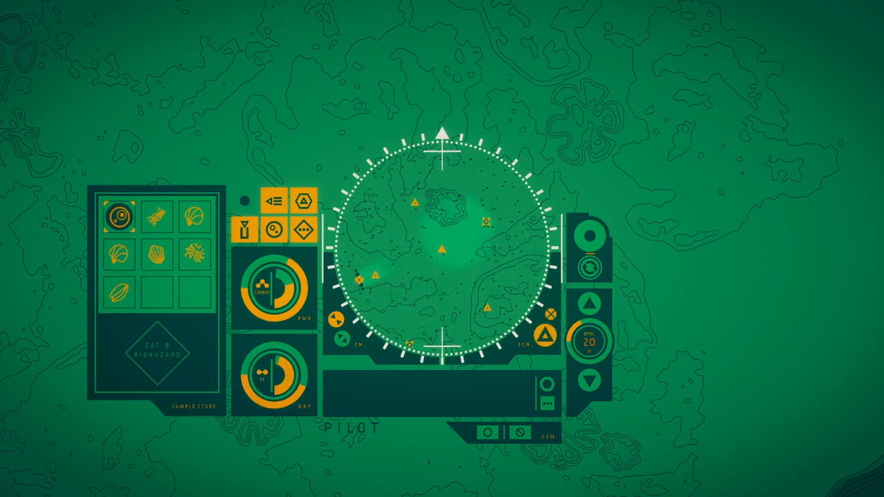
click(117, 214)
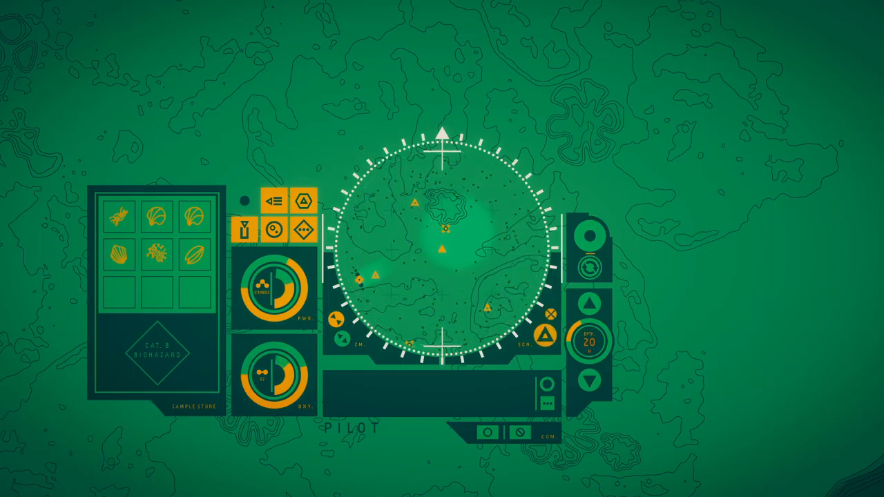
Trigger the pilot panel's return-to-base control and wait for the ascent
click(414, 201)
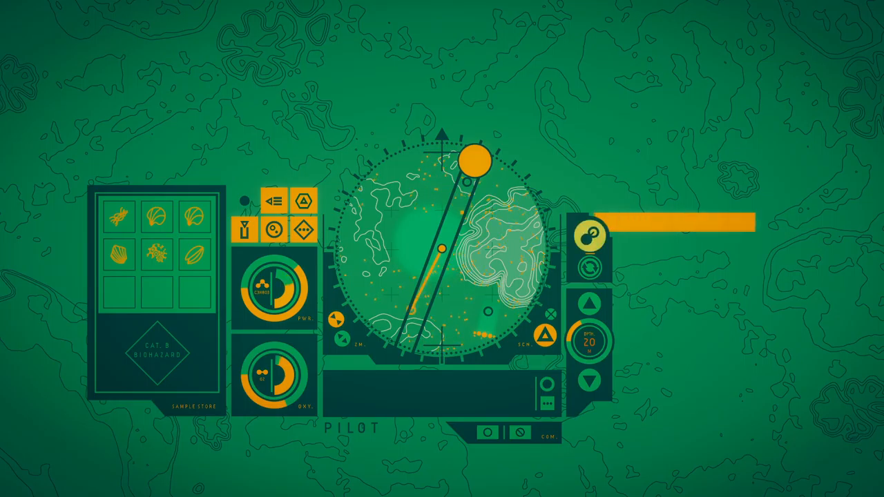
Dock at the base bay and move suit samples into base storage
click(591, 234)
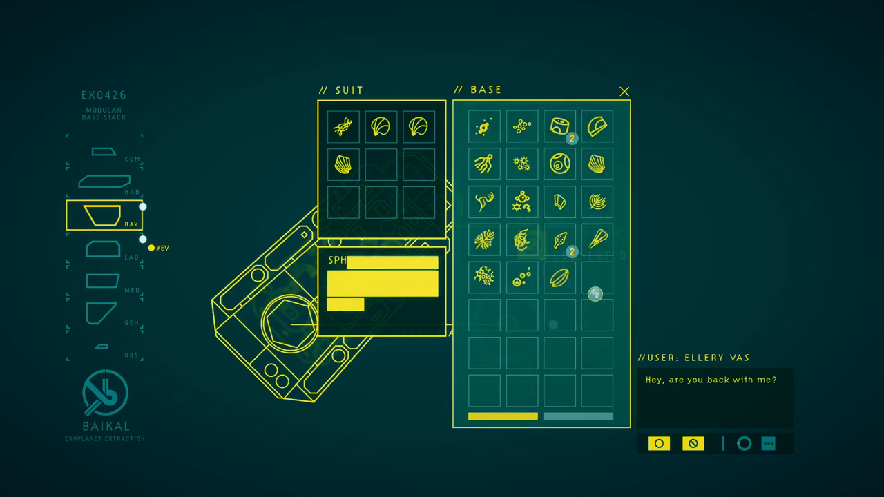
Move seven samples into suit storage, inspect the cap section, then open the lab's Taxonomy catalogue
click(483, 201)
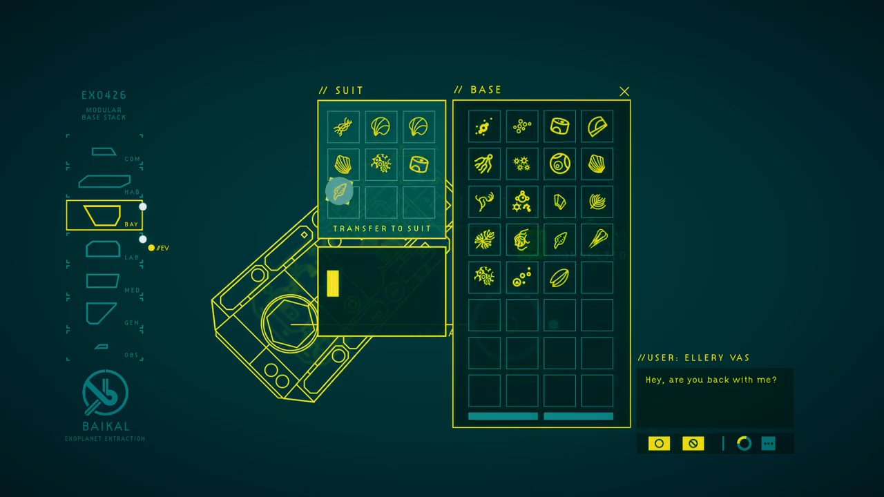
click(343, 165)
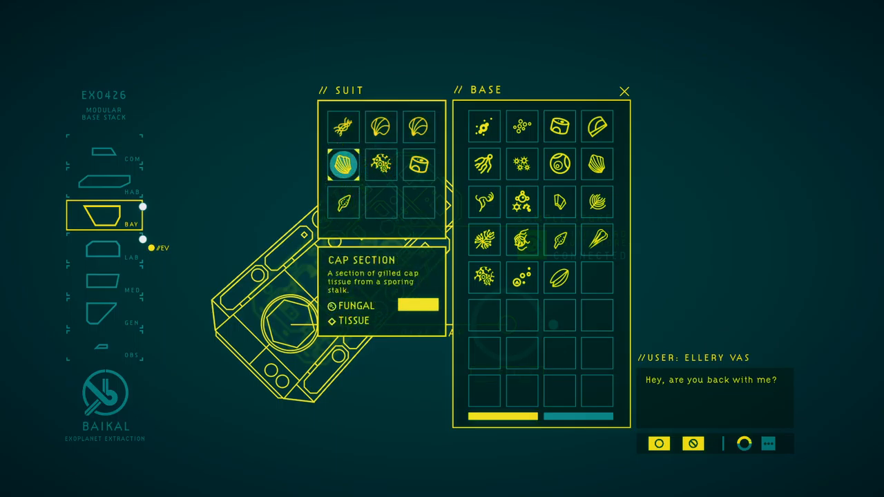
click(104, 249)
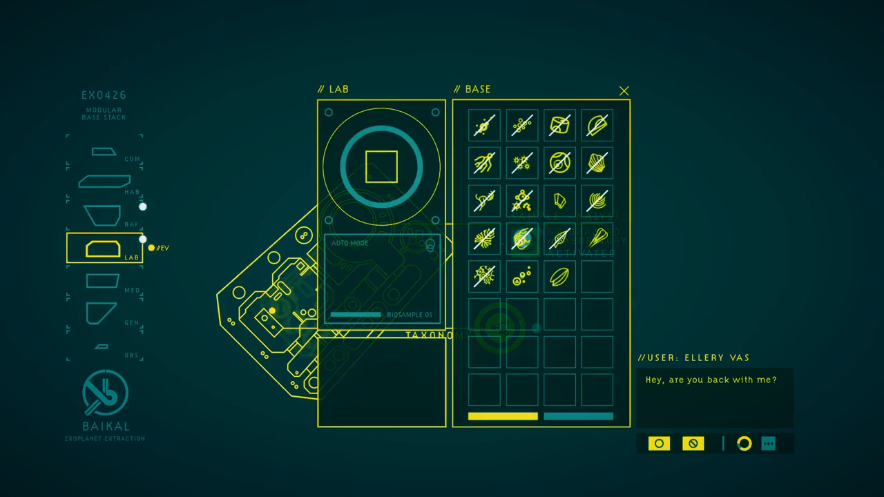
click(561, 278)
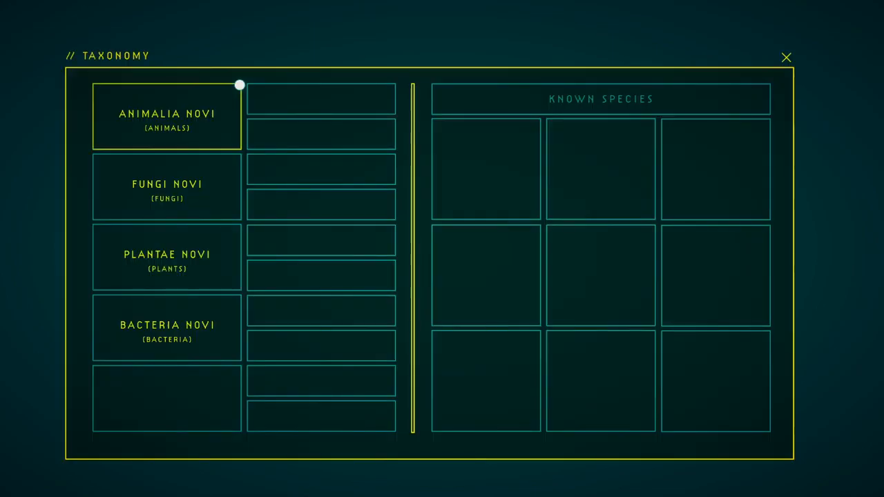
click(167, 115)
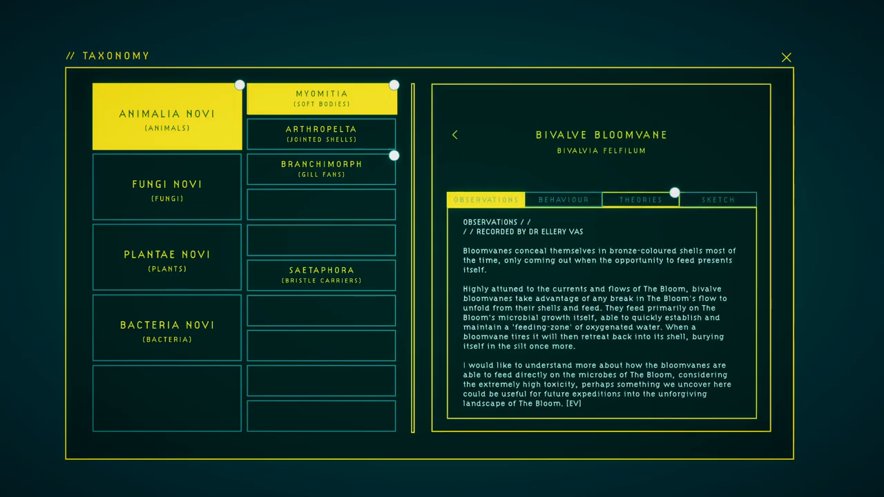
click(641, 200)
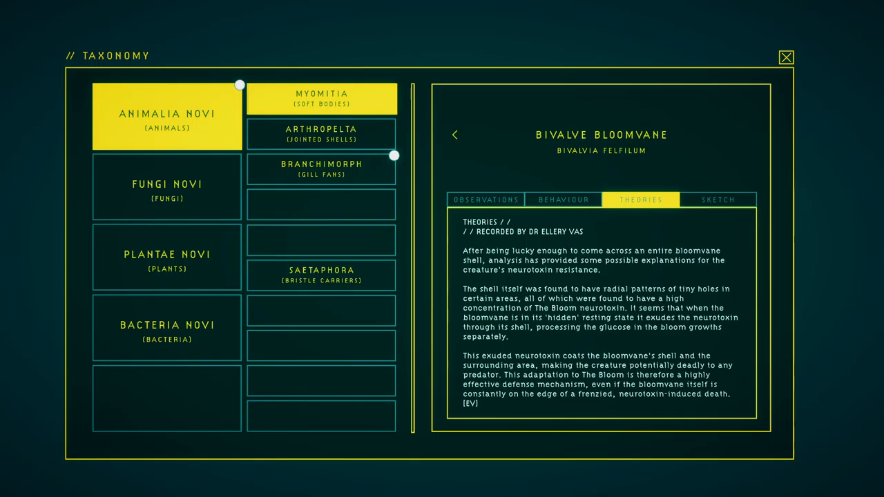
click(455, 135)
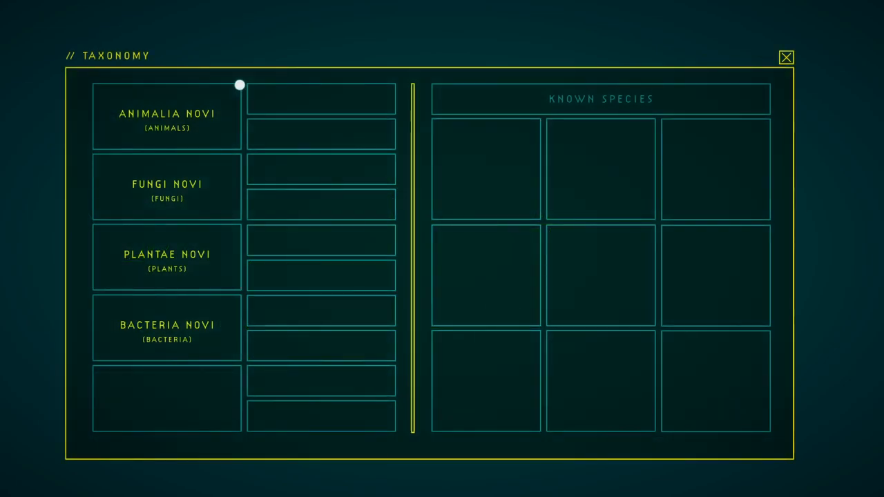
Read the Bivalve Bloomvane entry under Myomitia, then list Branchimorph species
click(166, 116)
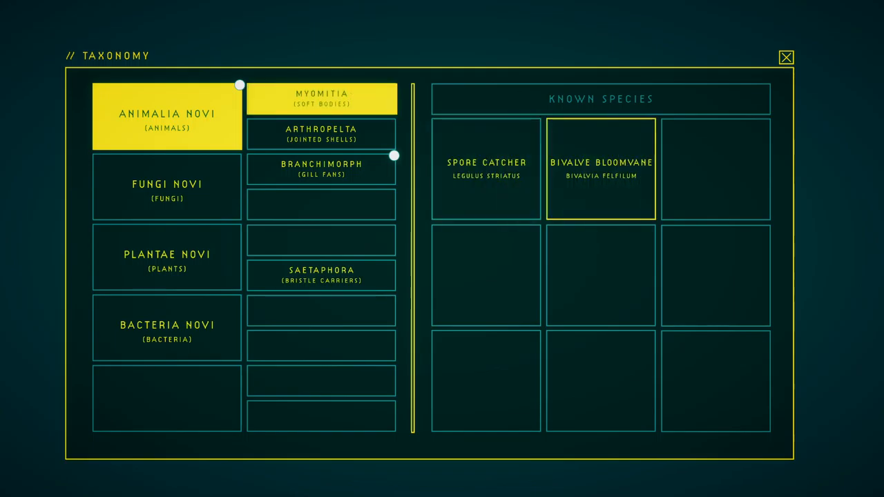
click(600, 170)
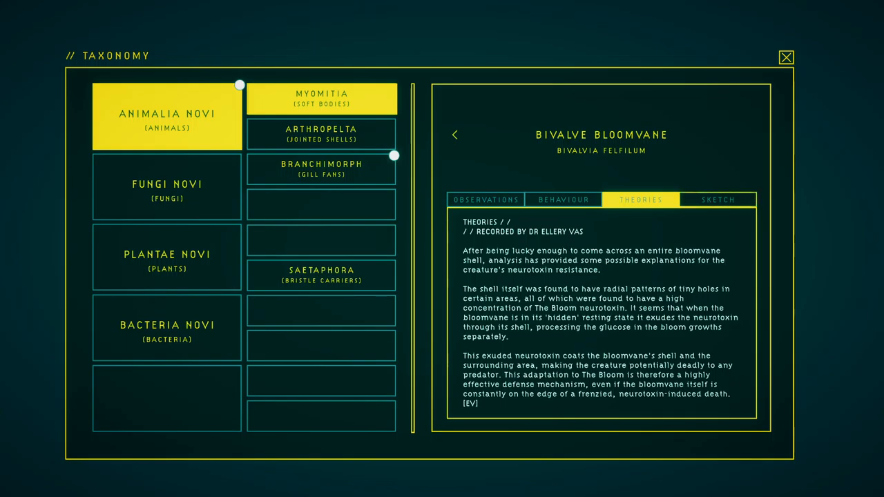
click(321, 169)
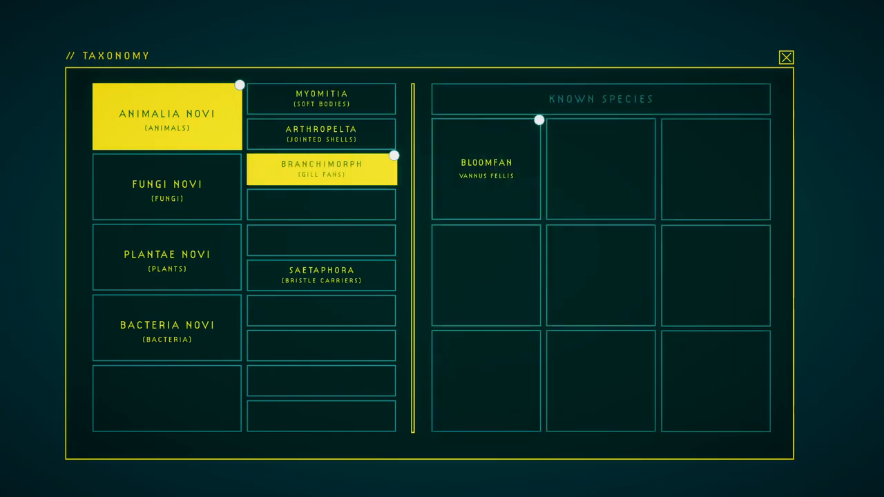
Read the Bloomfan observations, close Taxonomy and show the dive map of mapped regions
click(485, 169)
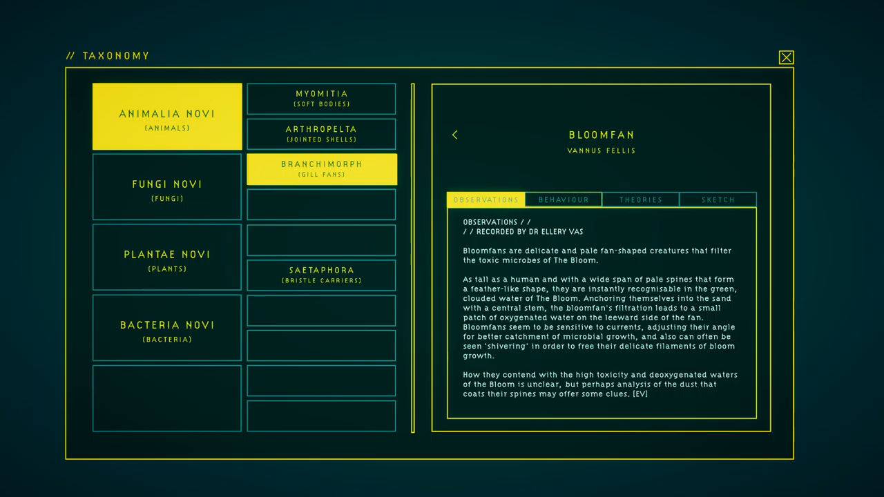
click(787, 57)
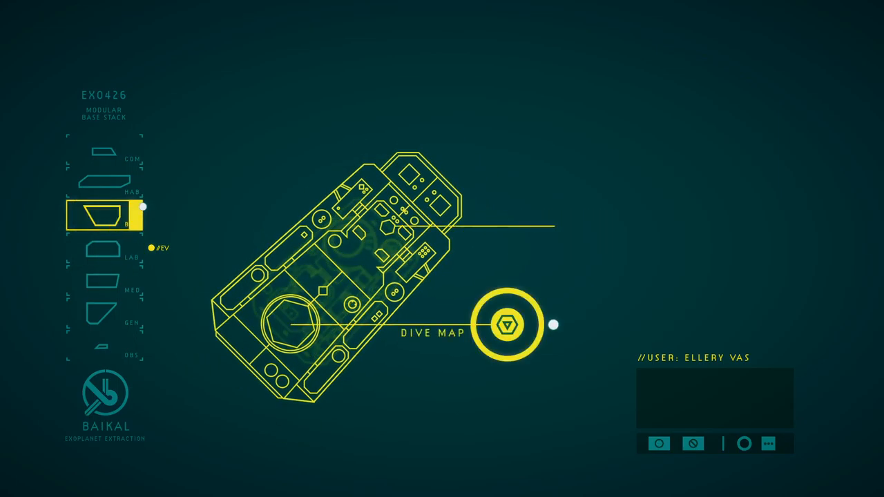
click(508, 325)
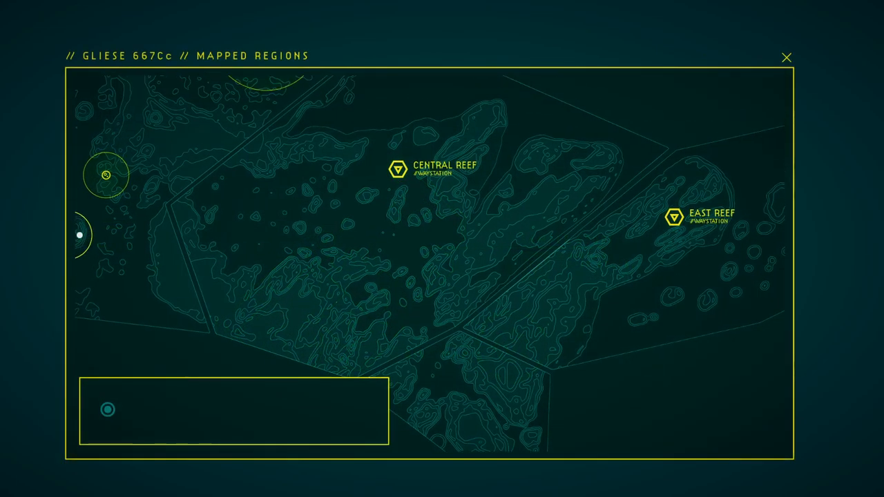